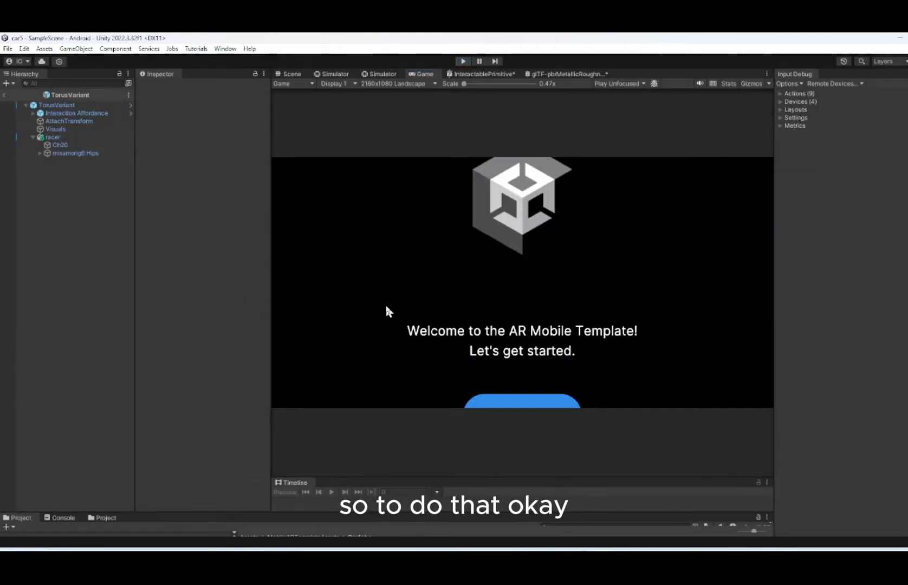
Inspect the racer model and its Visuals ring object inside the TorusVariant prefab.
{"action": "left_click", "coordinate": [289, 73]}
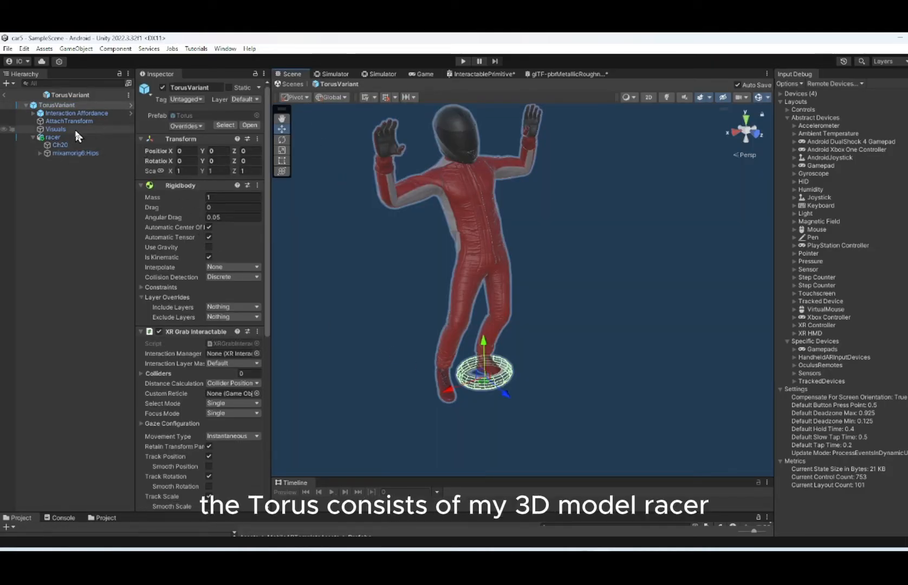
{"action": "left_click", "coordinate": [52, 137]}
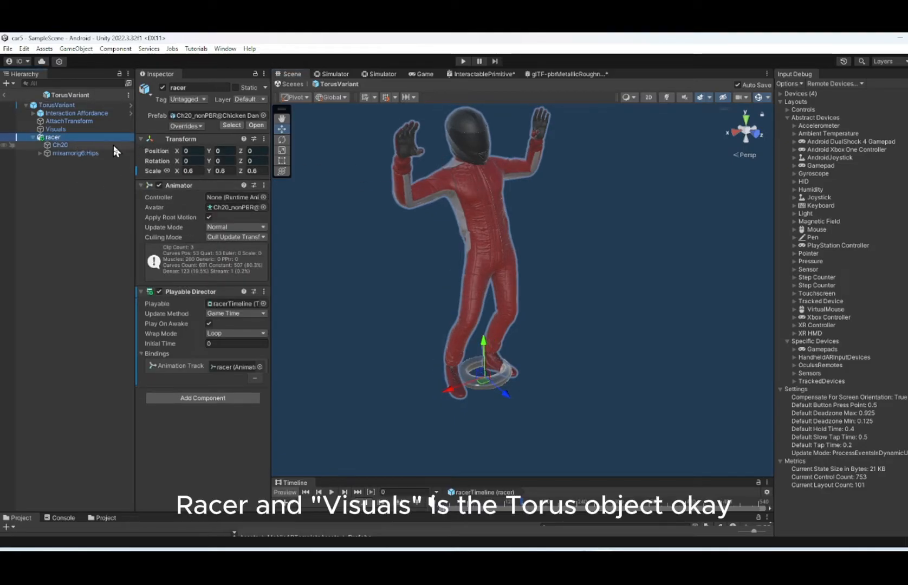
{"action": "left_click", "coordinate": [56, 129]}
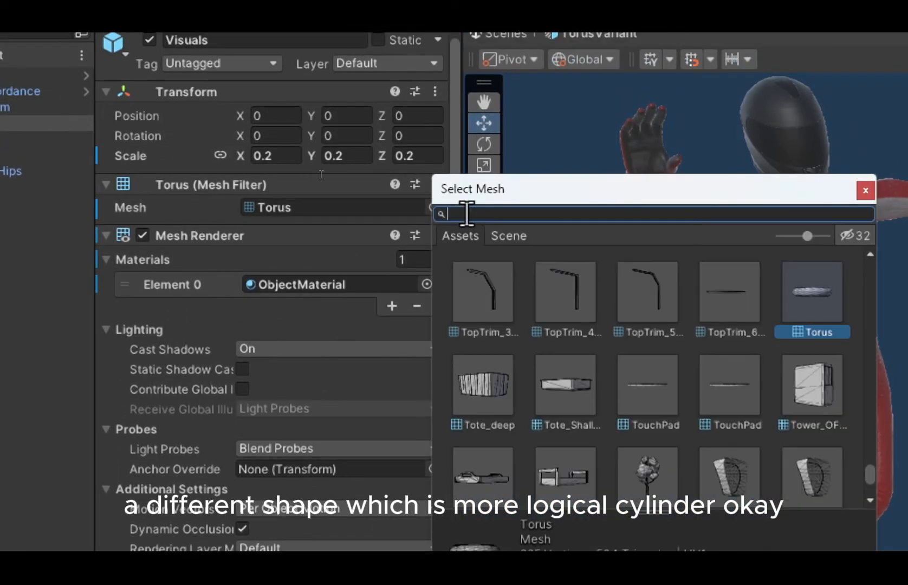
Swap the Visuals mesh from Torus to Cylinder via the mesh picker search.
{"action": "type", "text": "cy"}
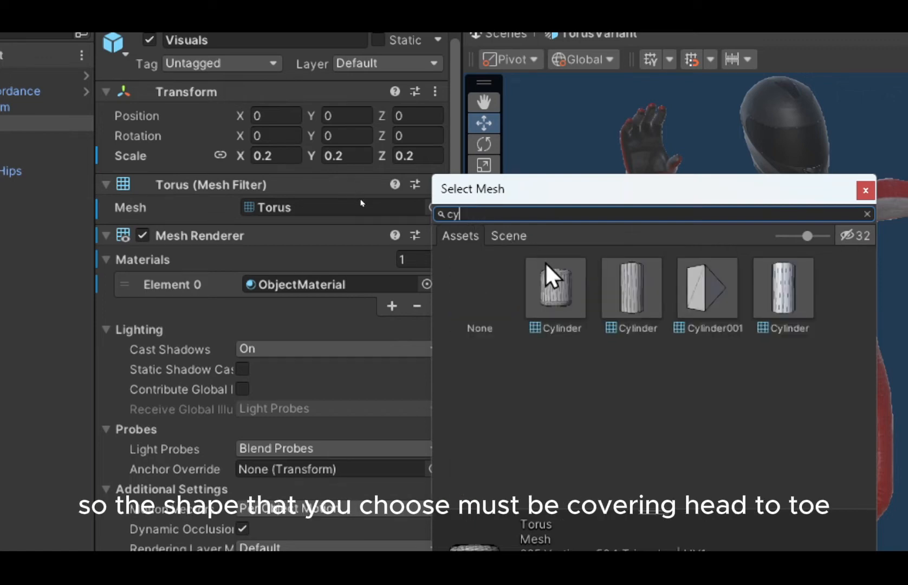
{"action": "mouse_move", "coordinate": [611, 307]}
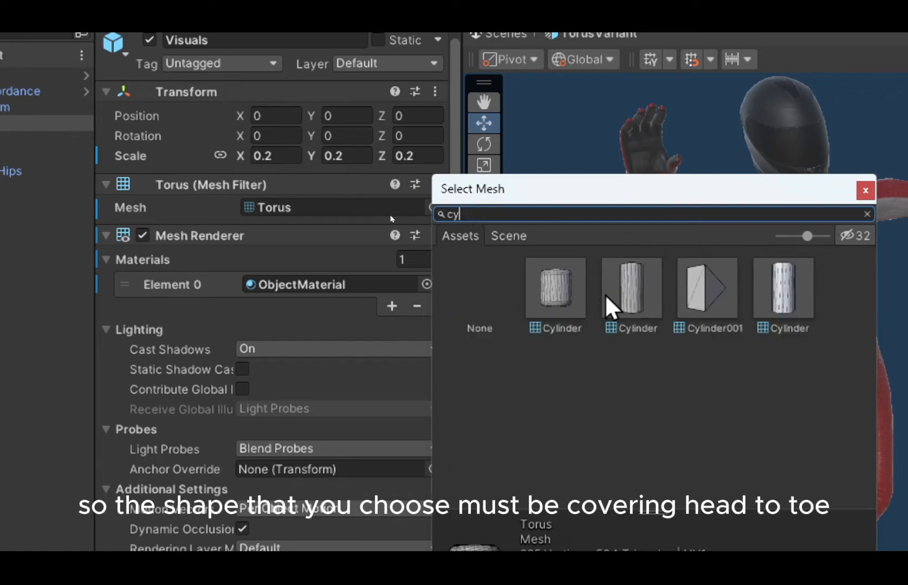
{"action": "left_click", "coordinate": [630, 286]}
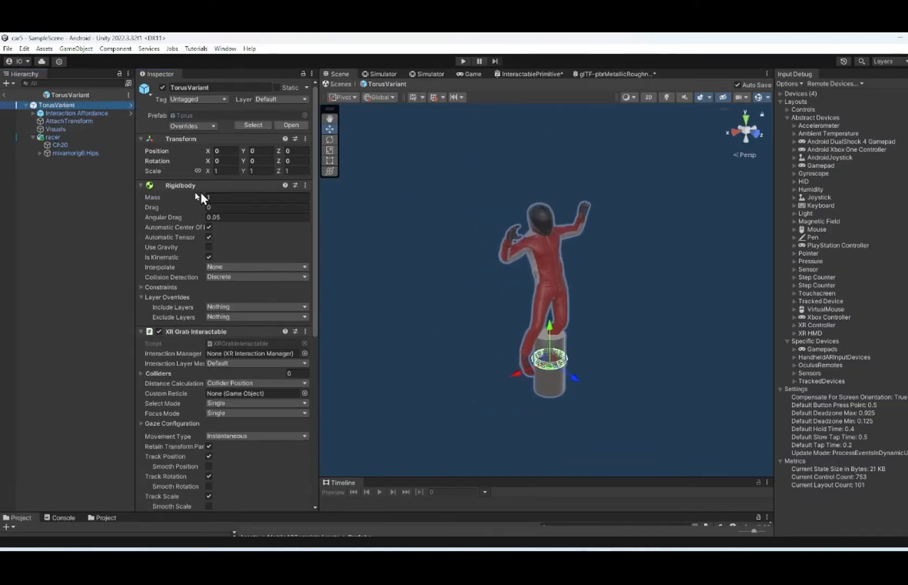
Change the Visuals cylinder's Transform scale from 0.2 to 1 so it covers the racer.
{"action": "left_click", "coordinate": [55, 129]}
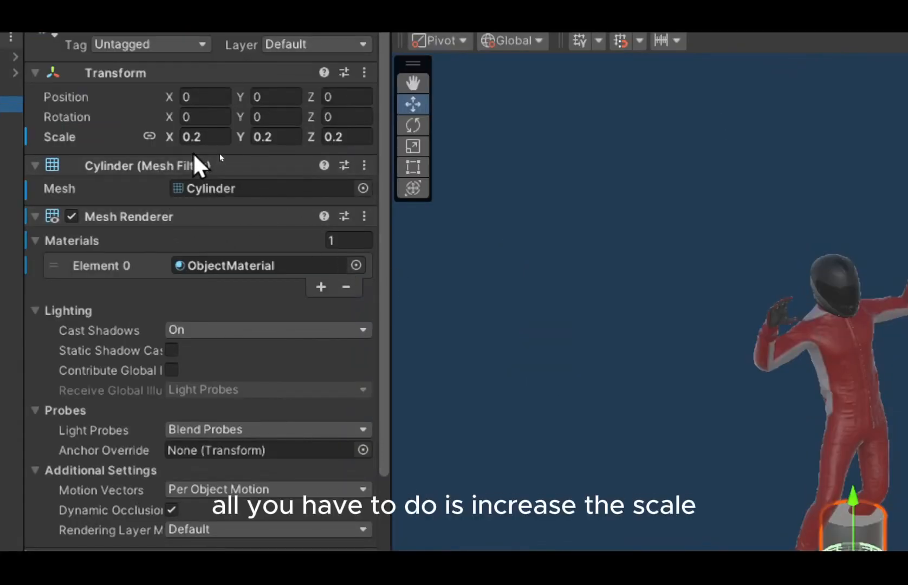
{"action": "left_click", "coordinate": [204, 136]}
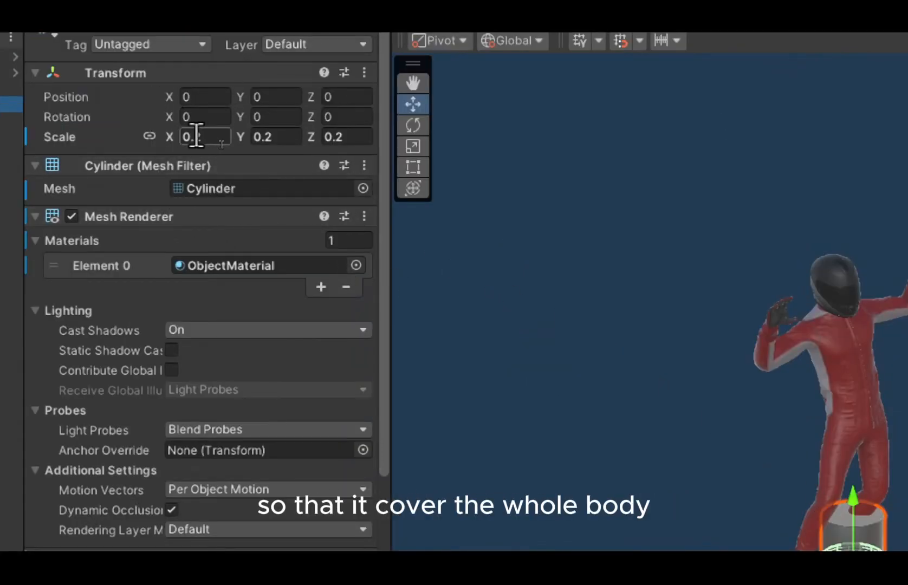
{"action": "type", "text": "0.2"}
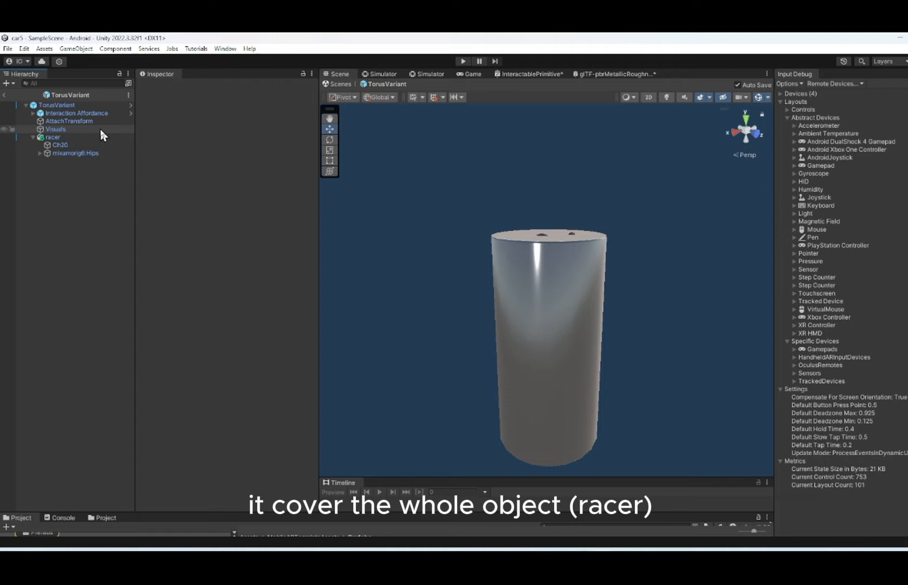
Assign the Cylinder mesh to the Visuals Mesh Collider by searching 'cy'.
{"action": "left_click", "coordinate": [55, 128]}
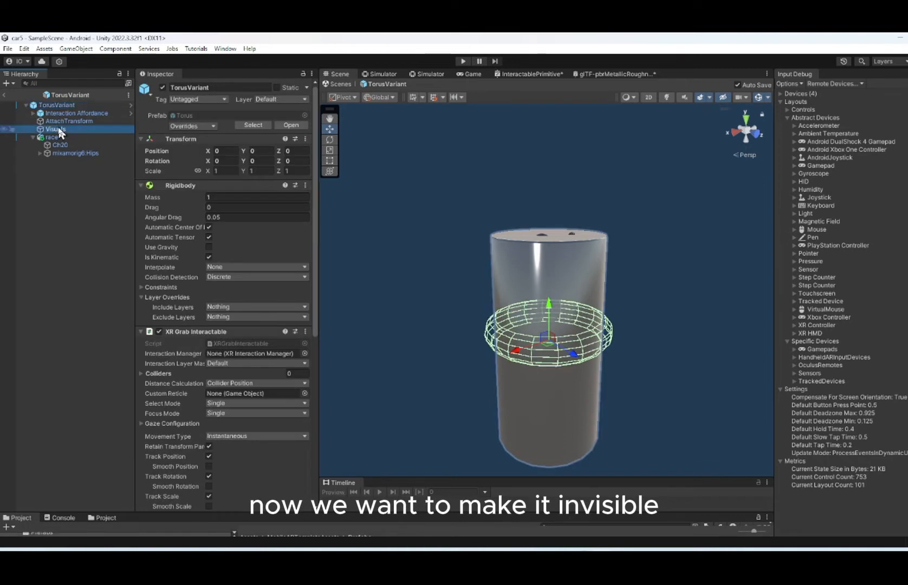
{"action": "left_click", "coordinate": [56, 129]}
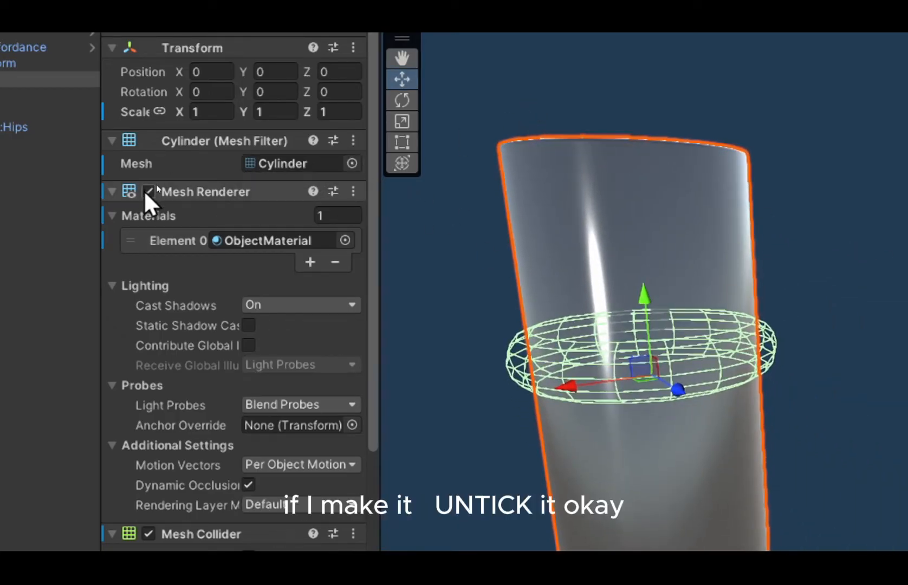
{"action": "left_click", "coordinate": [149, 191]}
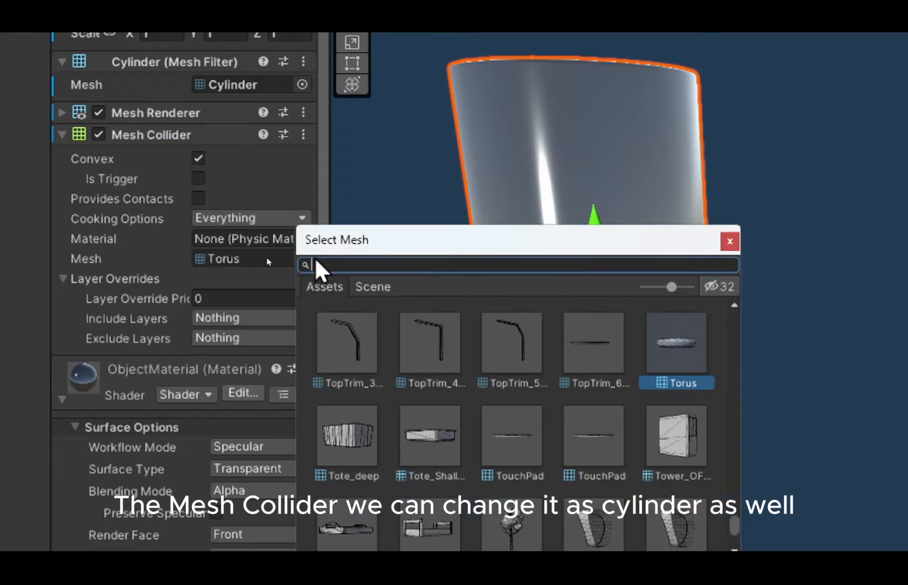
{"action": "type", "text": "cy"}
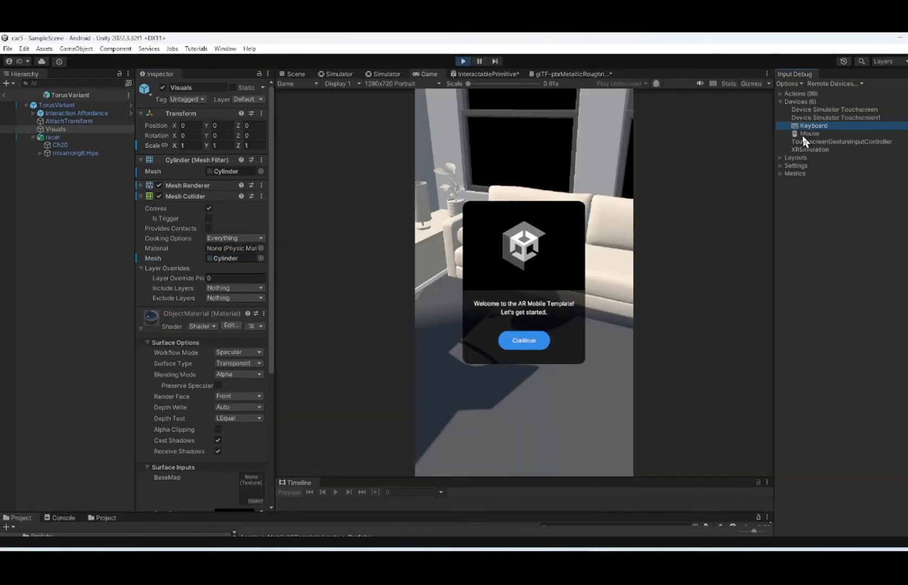
Place racers in the simulated room, toggling the cylinder's Mesh Renderer off and back on to check visibility.
{"action": "left_click", "coordinate": [523, 340]}
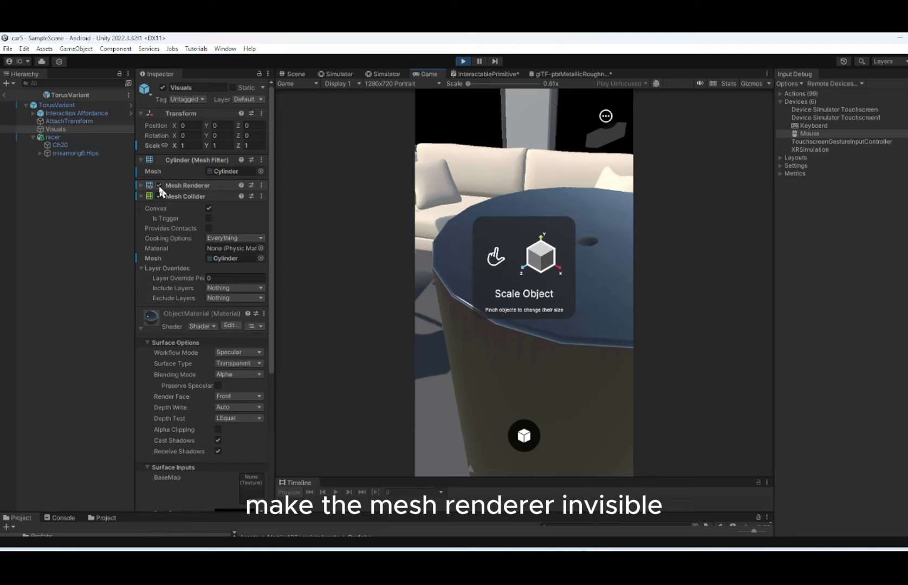
{"action": "left_click", "coordinate": [161, 185]}
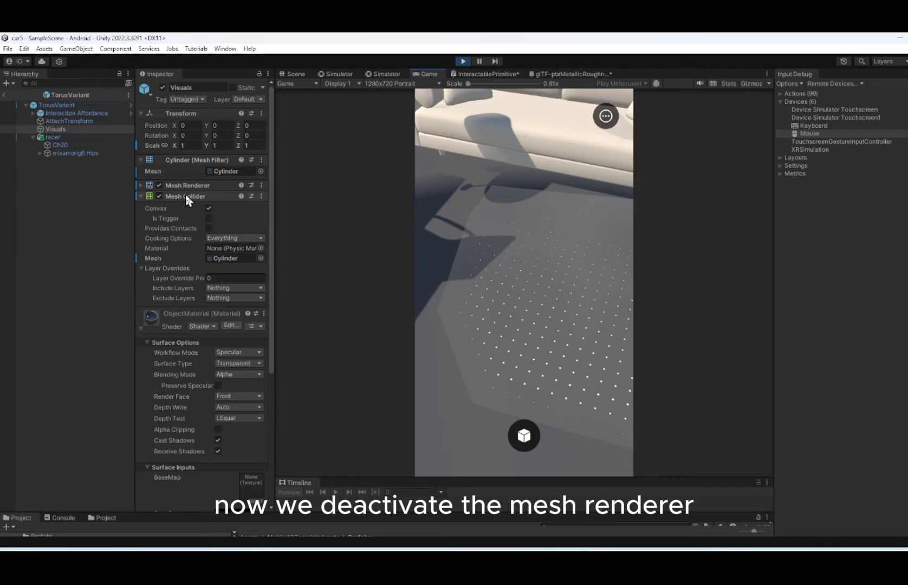
{"action": "left_click", "coordinate": [162, 185]}
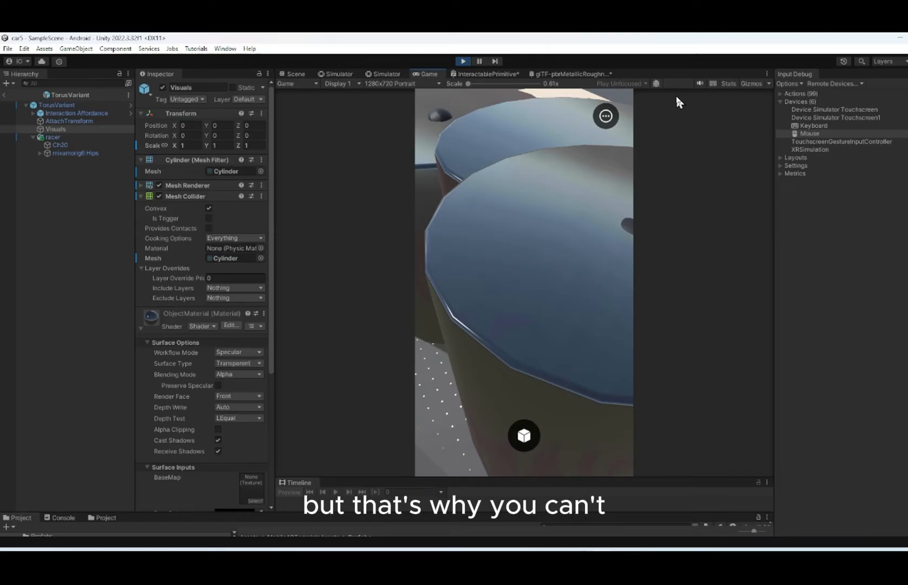
{"action": "left_click", "coordinate": [605, 116]}
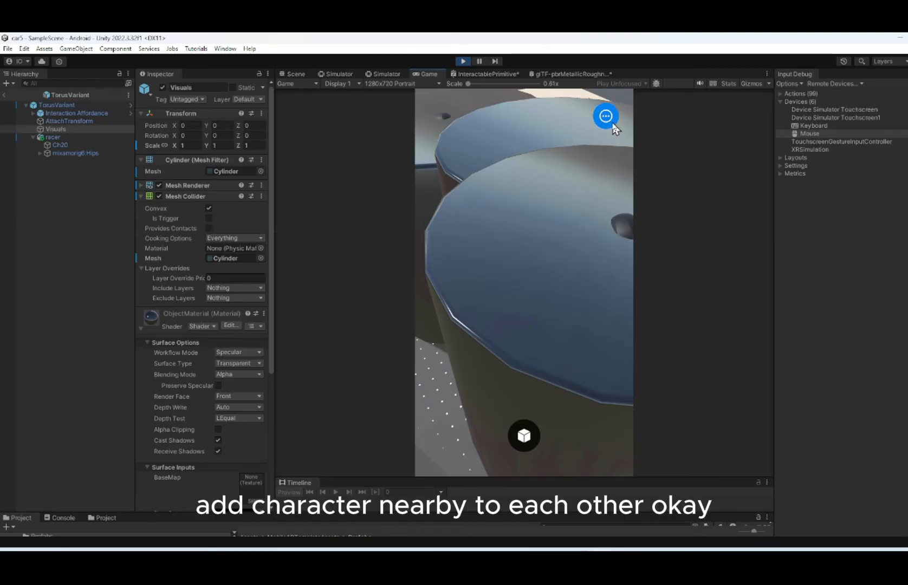
{"action": "left_click", "coordinate": [605, 115]}
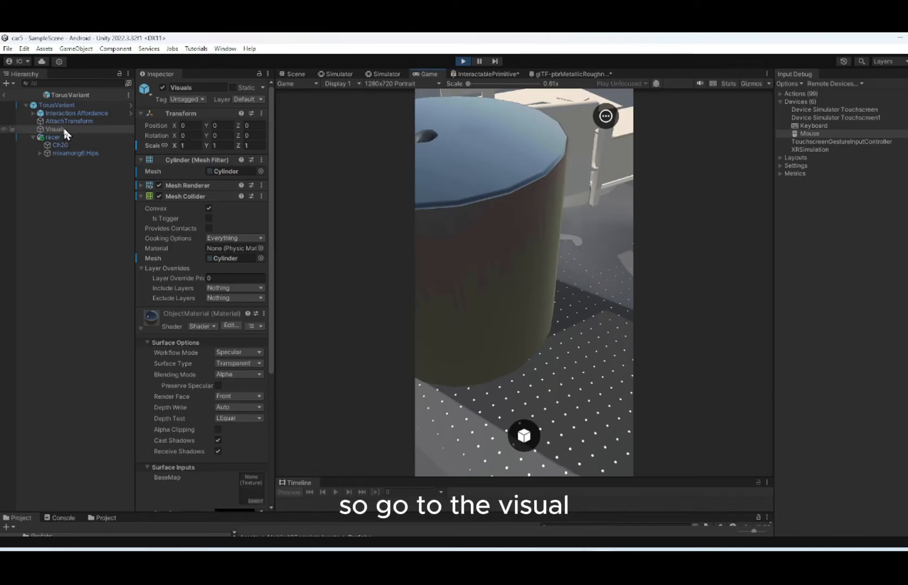
Slim the Visuals cylinder to 0.5 scale on X and Z.
{"action": "left_click", "coordinate": [55, 128]}
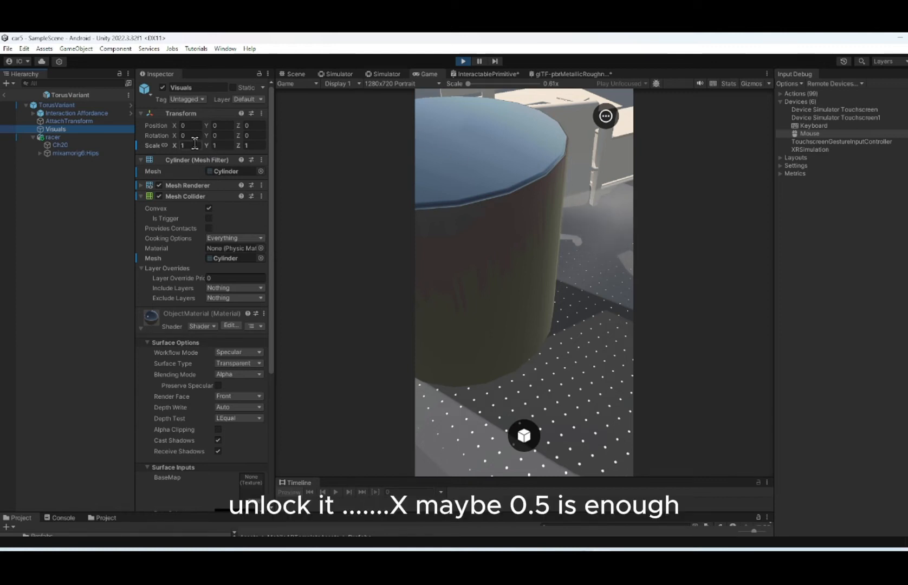
{"action": "left_click", "coordinate": [190, 145]}
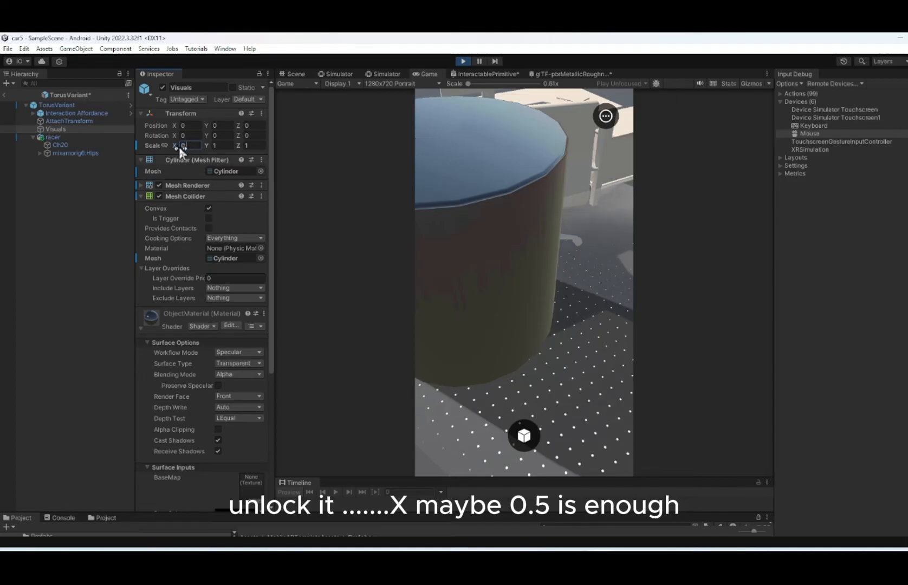
{"action": "type", "text": "0.5"}
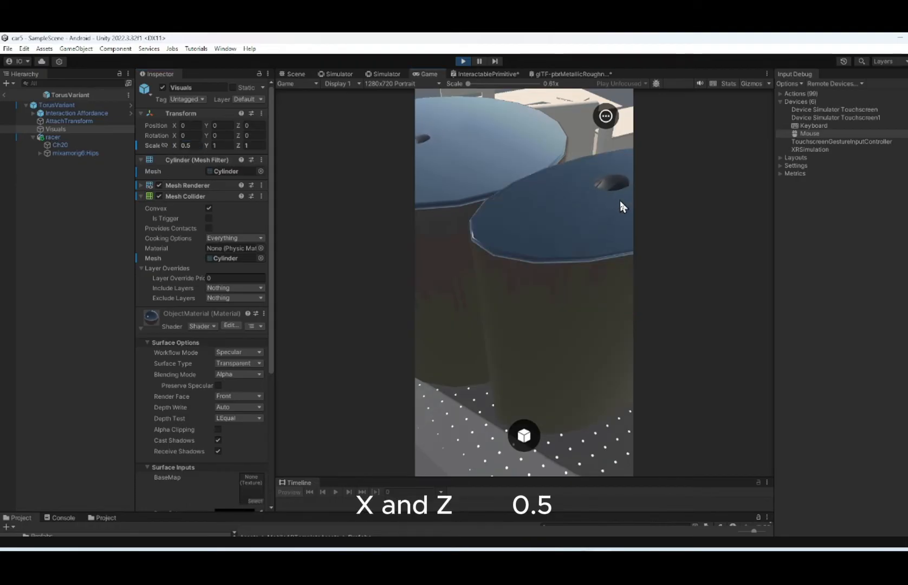
{"action": "left_click", "coordinate": [249, 145]}
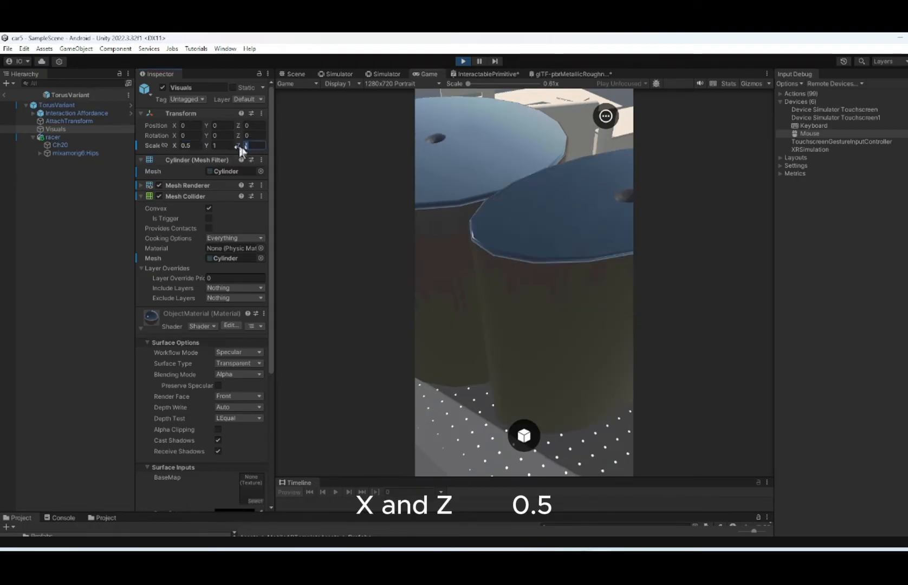
{"action": "type", "text": "0.5"}
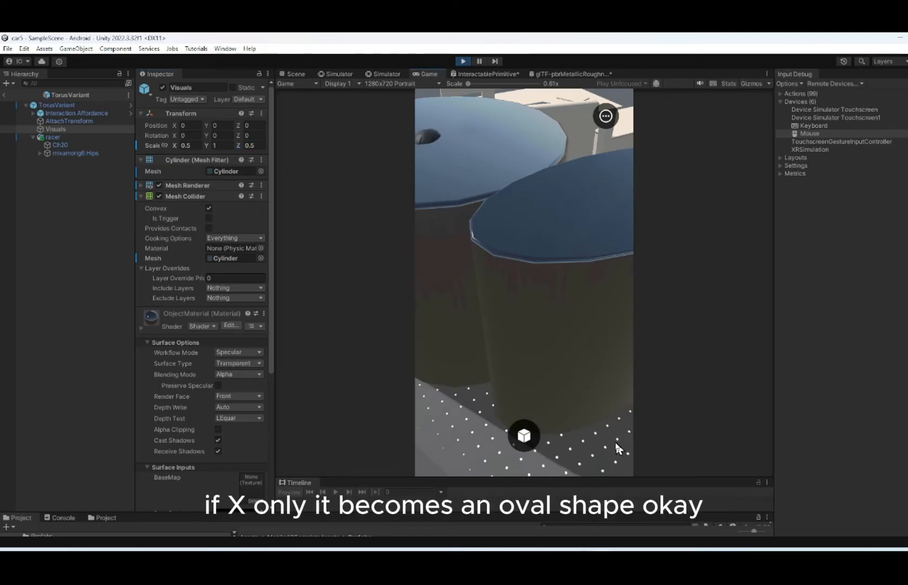
Disable the cylinder's Mesh Renderer, keeping its collider, and remove all placed objects.
{"action": "left_click", "coordinate": [605, 116]}
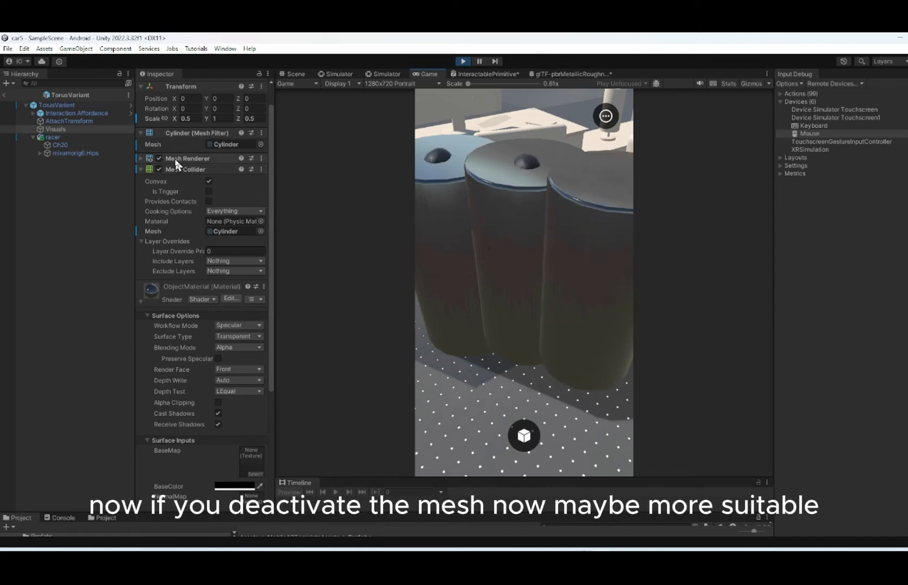
{"action": "left_click", "coordinate": [159, 158]}
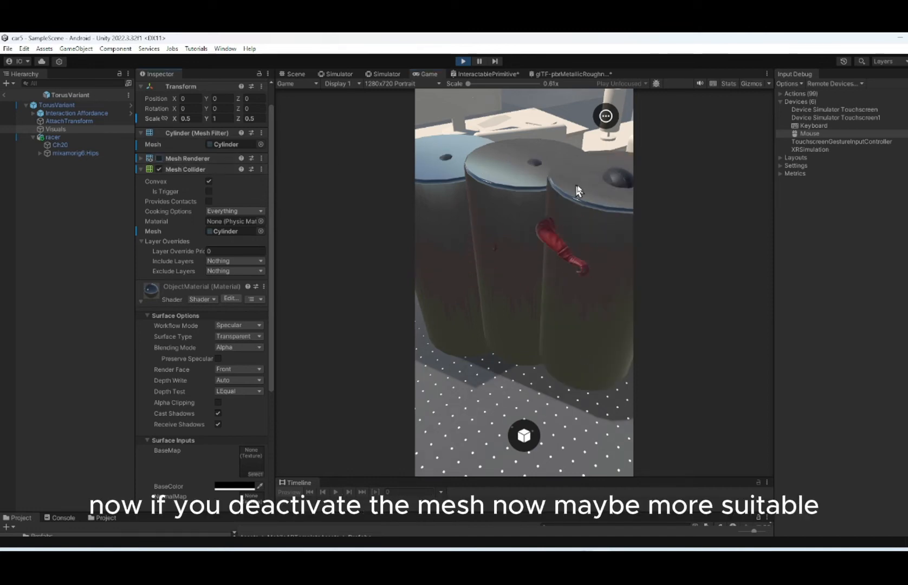
{"action": "left_click", "coordinate": [605, 116]}
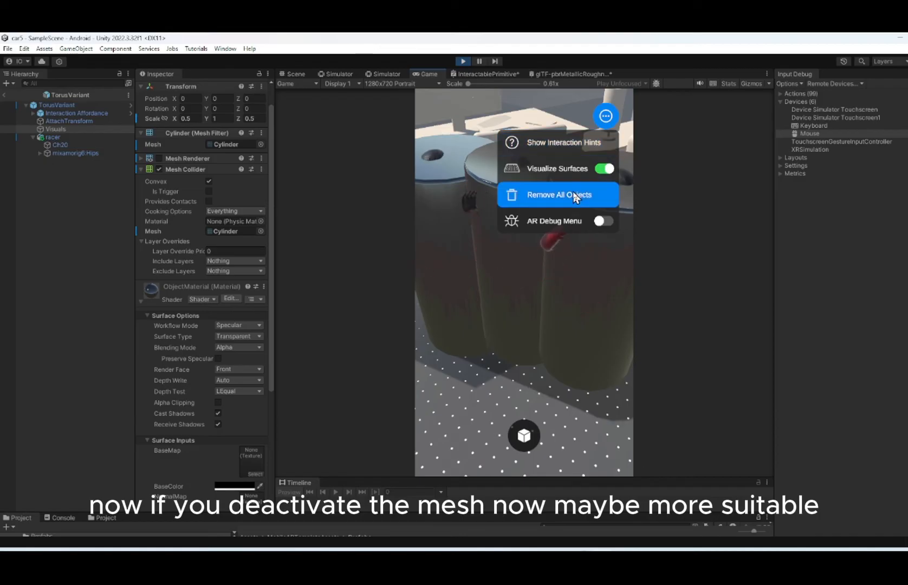
{"action": "left_click", "coordinate": [558, 194]}
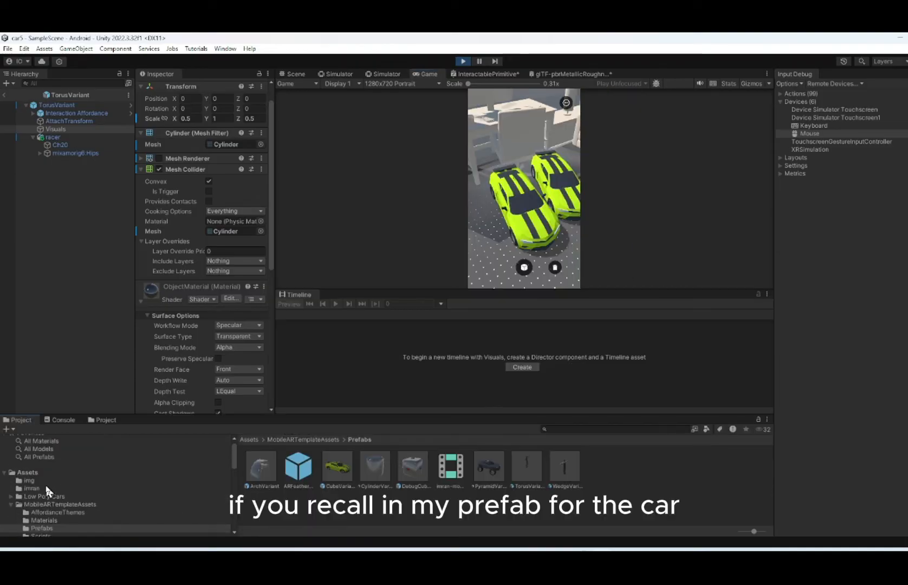
Hide the CubeVariant box visual, clear placed cars, and choose the racer as the object to place.
{"action": "left_click", "coordinate": [41, 498]}
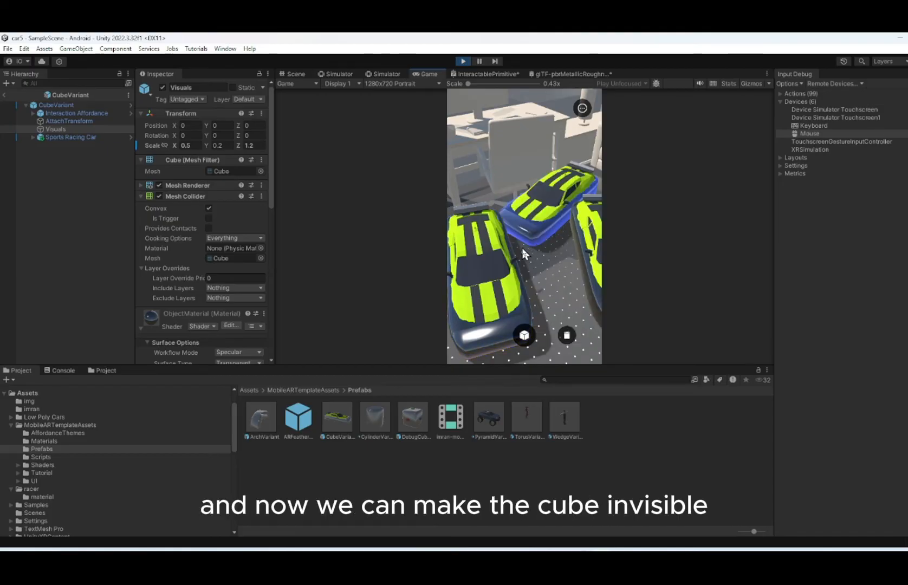
{"action": "mouse_move", "coordinate": [603, 166]}
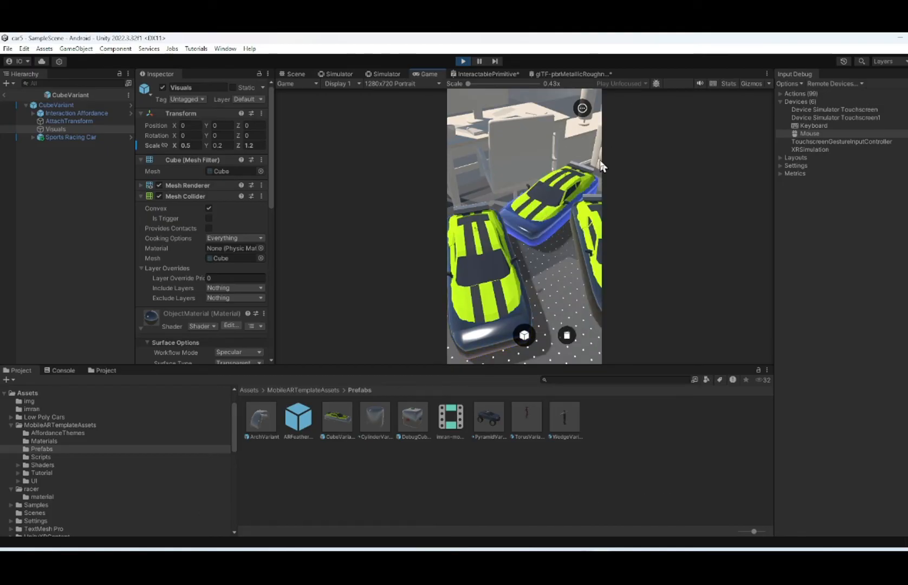
{"action": "mouse_move", "coordinate": [617, 147]}
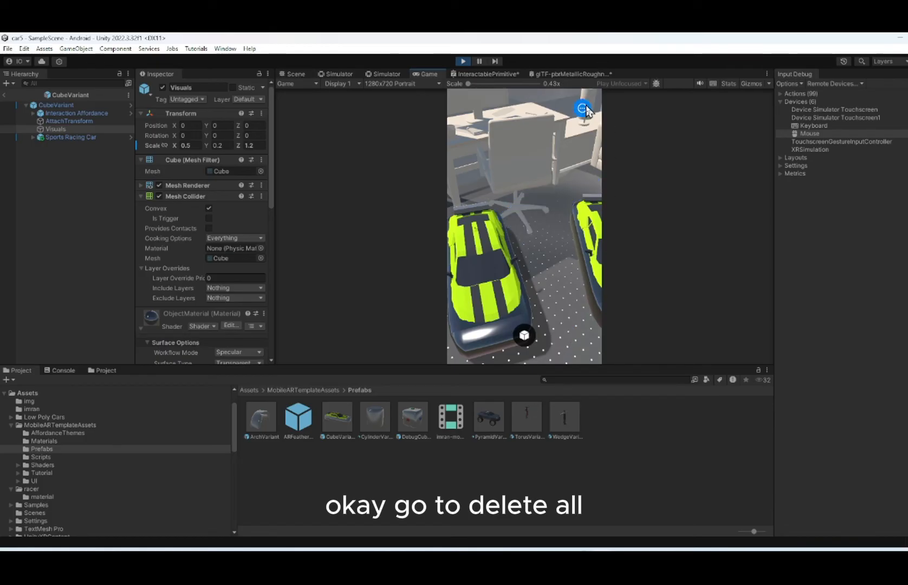
{"action": "left_click", "coordinate": [581, 108]}
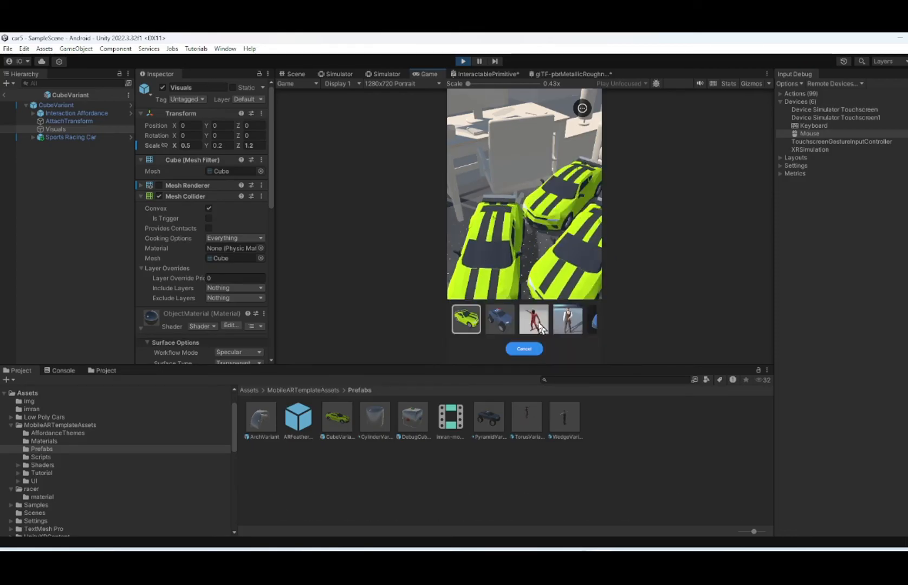
{"action": "left_click", "coordinate": [532, 320]}
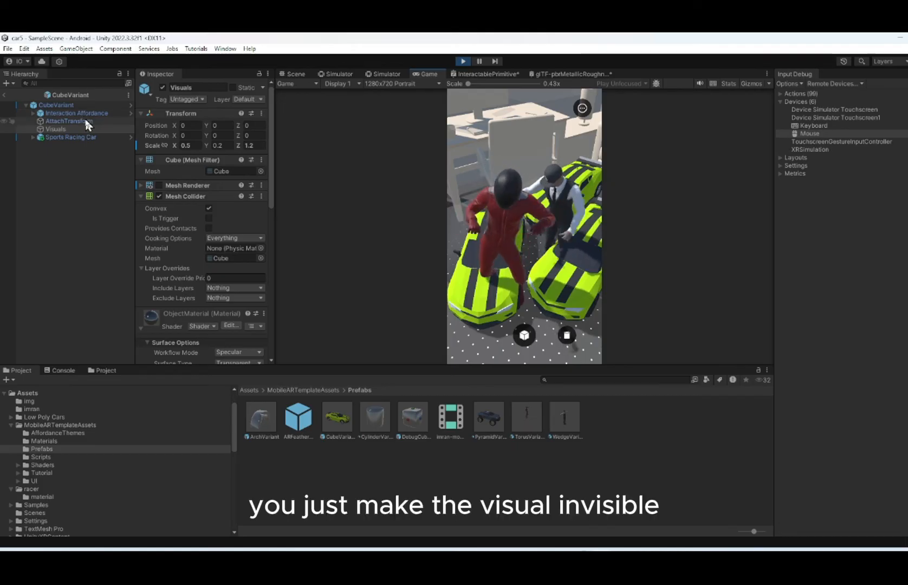
Select the CubeVariant's Visuals and Sports Racing Car objects to confirm only the car shows.
{"action": "left_click", "coordinate": [56, 128]}
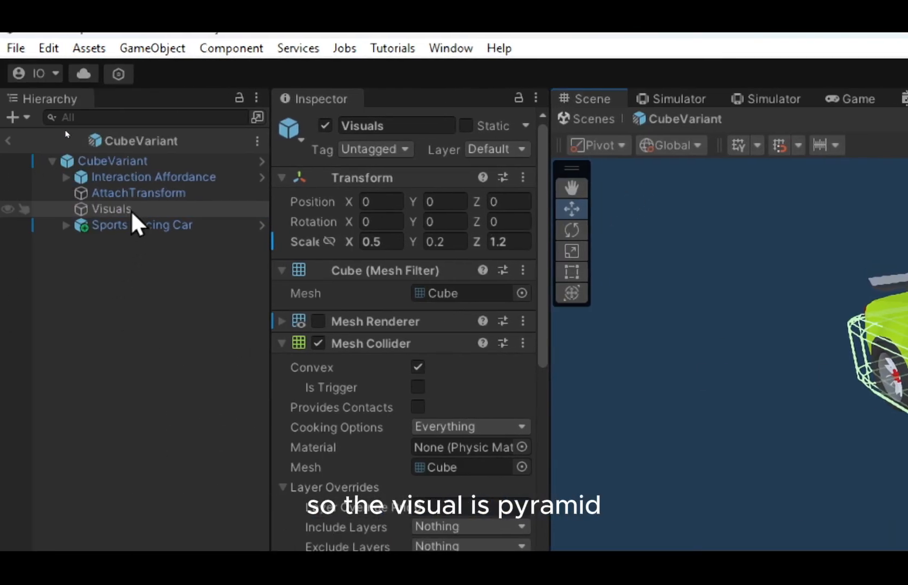
{"action": "left_click", "coordinate": [110, 209]}
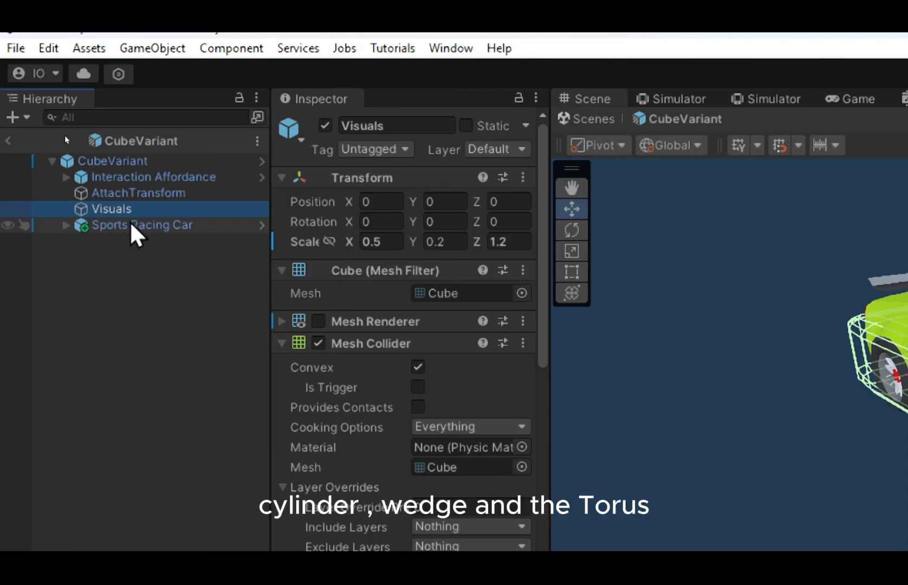
{"action": "left_click", "coordinate": [140, 225]}
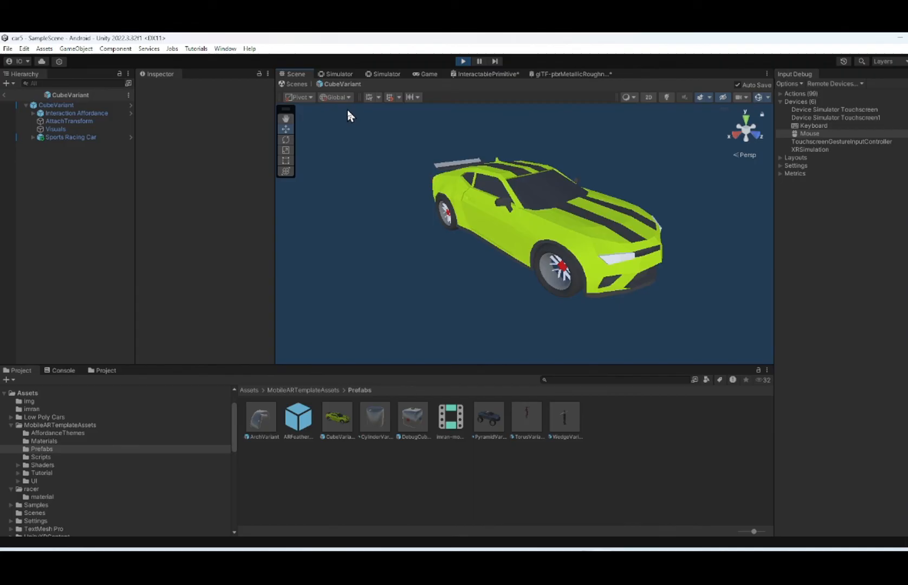
Review the Player settings and rendering options from Build Settings with Android as the platform.
{"action": "left_click", "coordinate": [462, 61]}
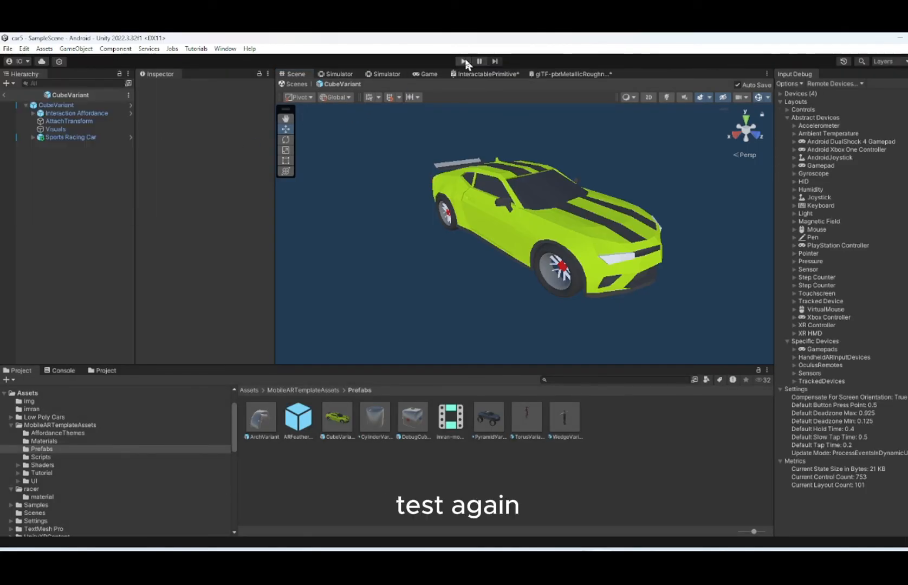
{"action": "left_click", "coordinate": [7, 48]}
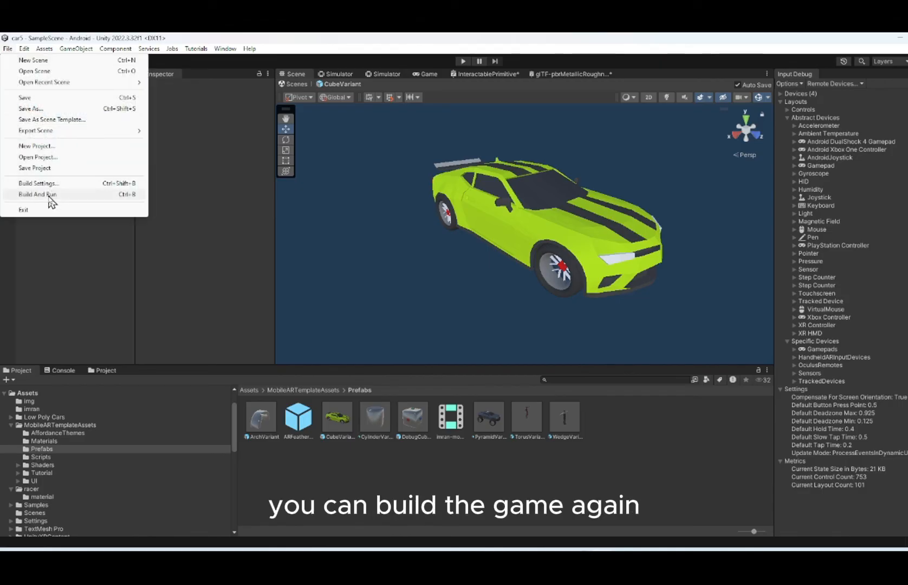
{"action": "left_click", "coordinate": [38, 194]}
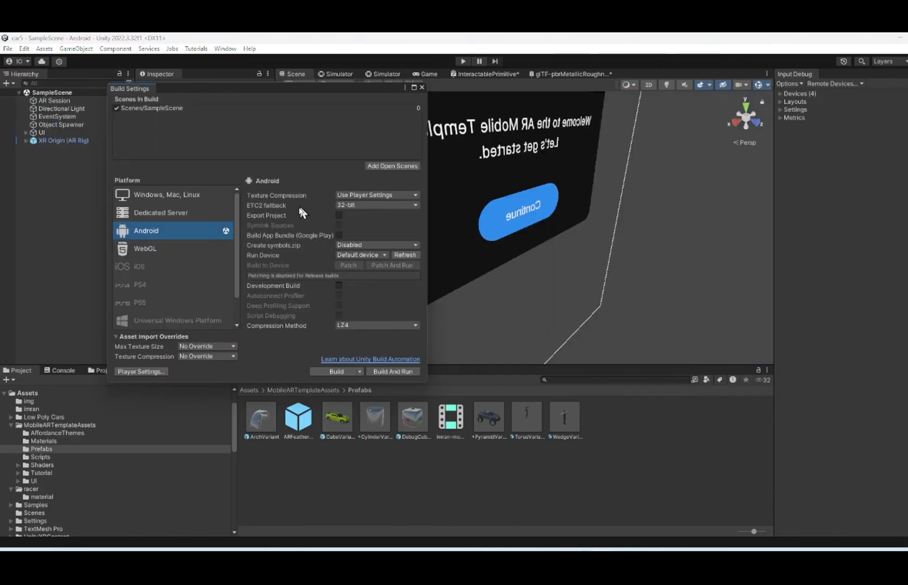
{"action": "left_click", "coordinate": [141, 371]}
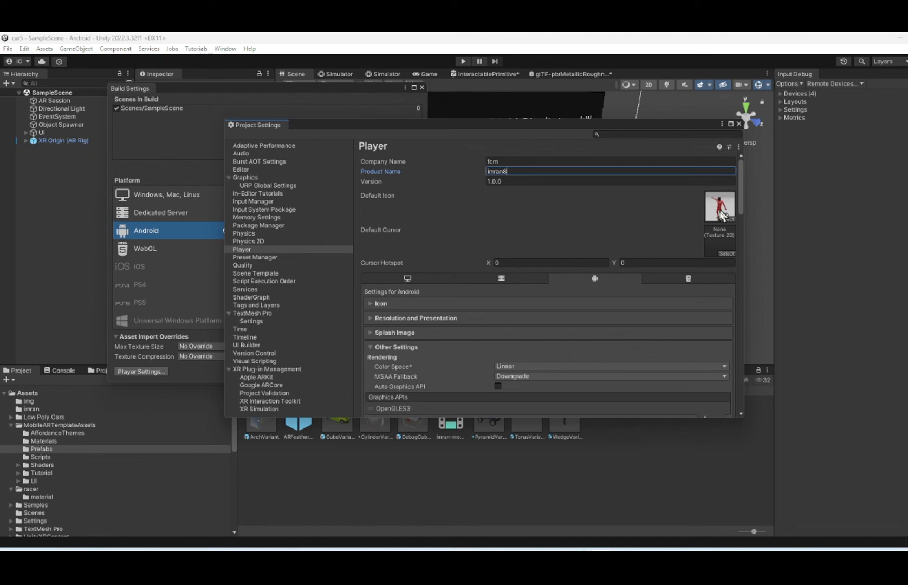
{"action": "mouse_move", "coordinate": [595, 234]}
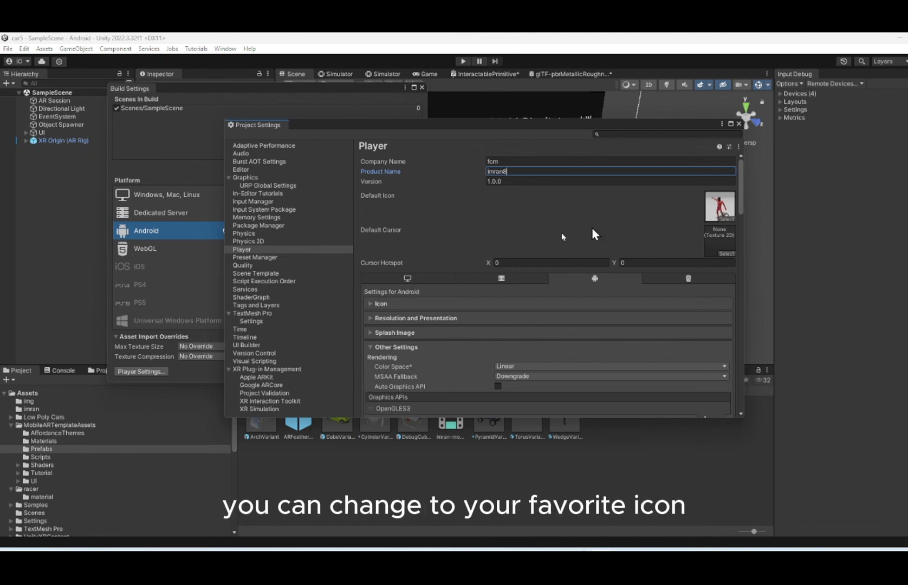
{"action": "scroll", "scroll_direction": "down", "scroll_amount": 3}
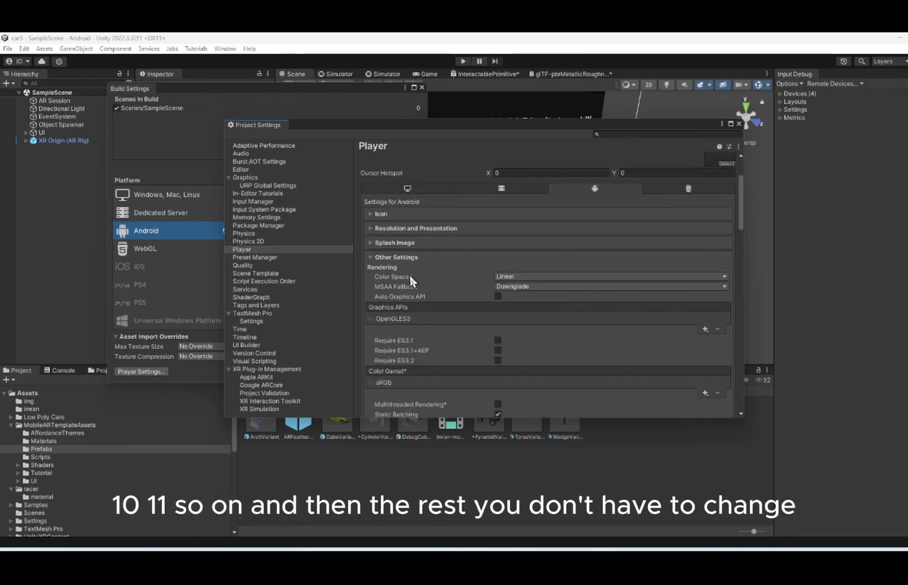
{"action": "scroll", "scroll_direction": "down", "scroll_amount": 3}
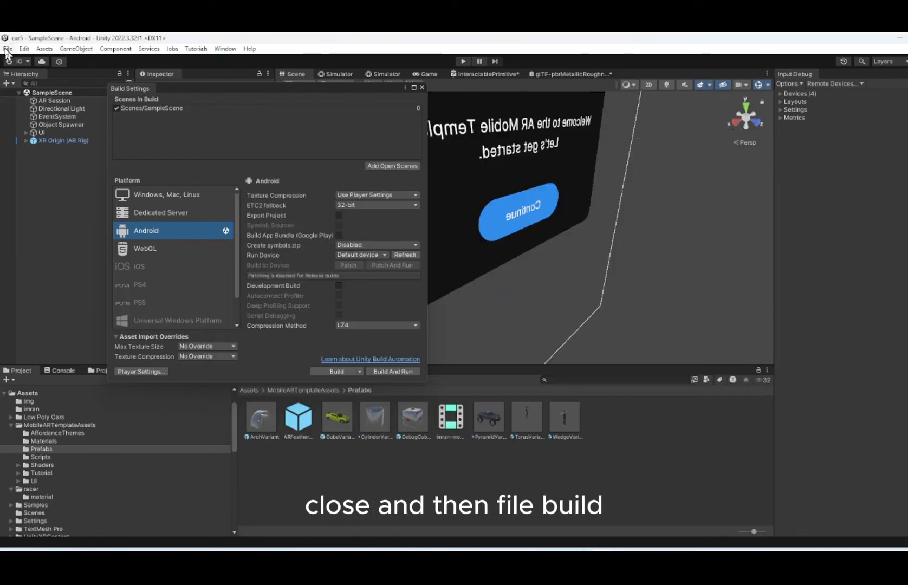
Start the Android build, bringing up the APK save dialog in the car5 project folder.
{"action": "left_click", "coordinate": [8, 48]}
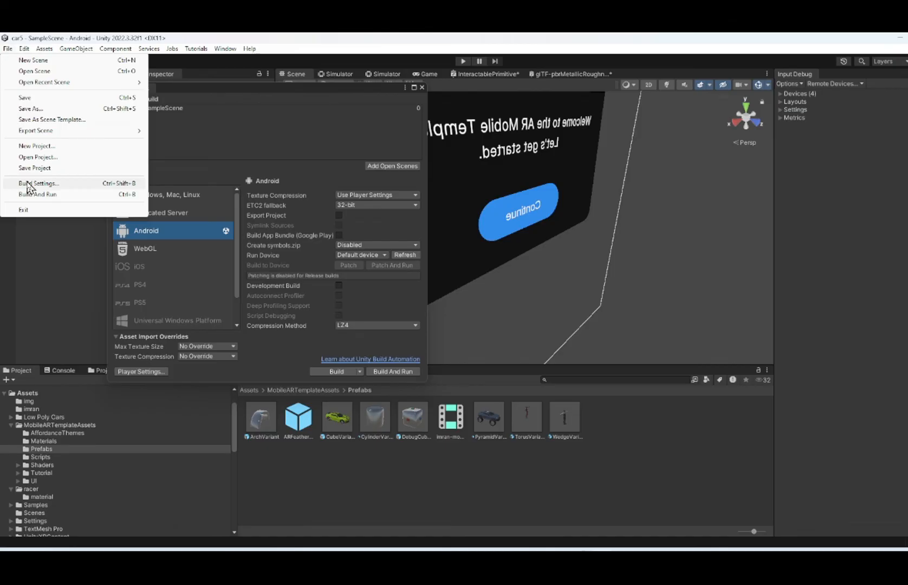
{"action": "left_click", "coordinate": [335, 371]}
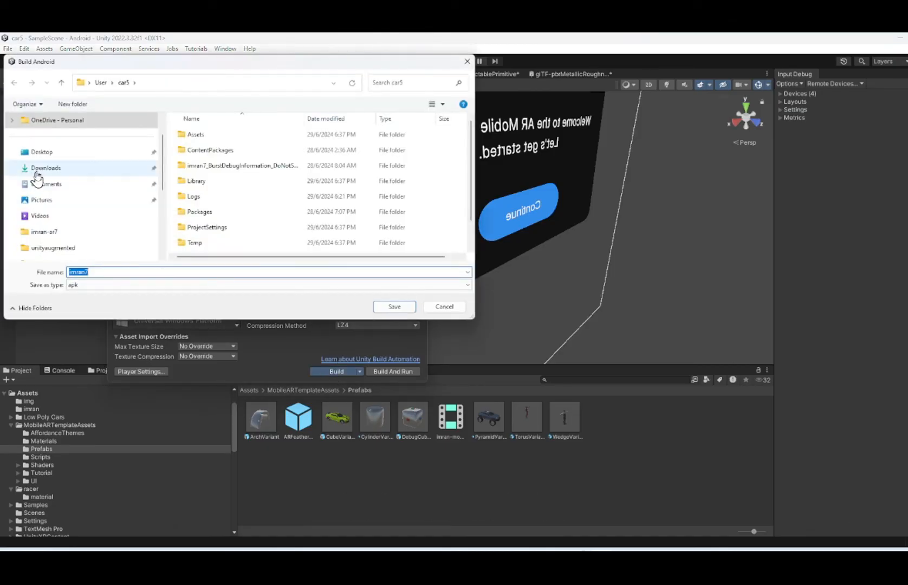